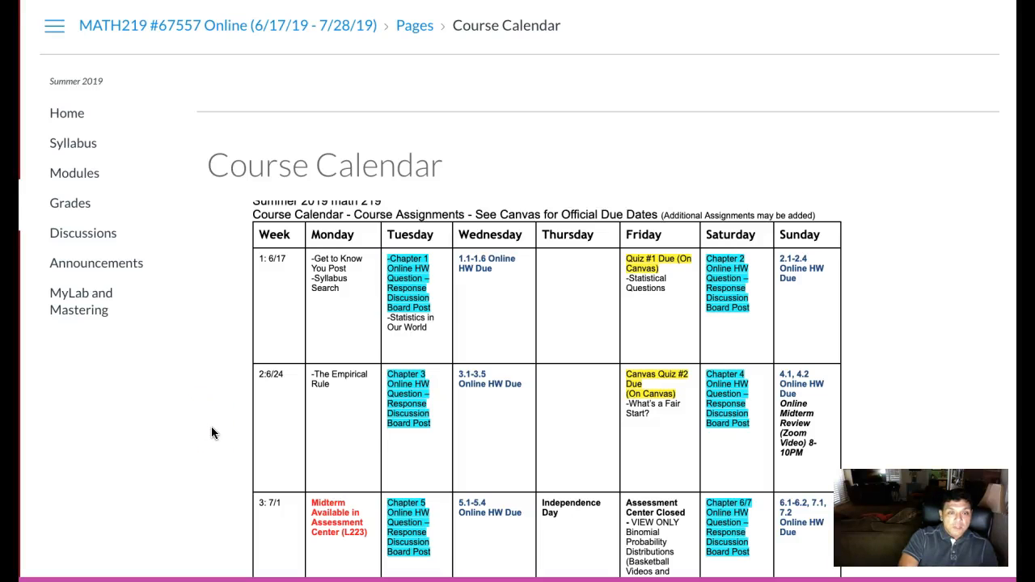
{"action": "mouse_move", "coordinate": [330, 413]}
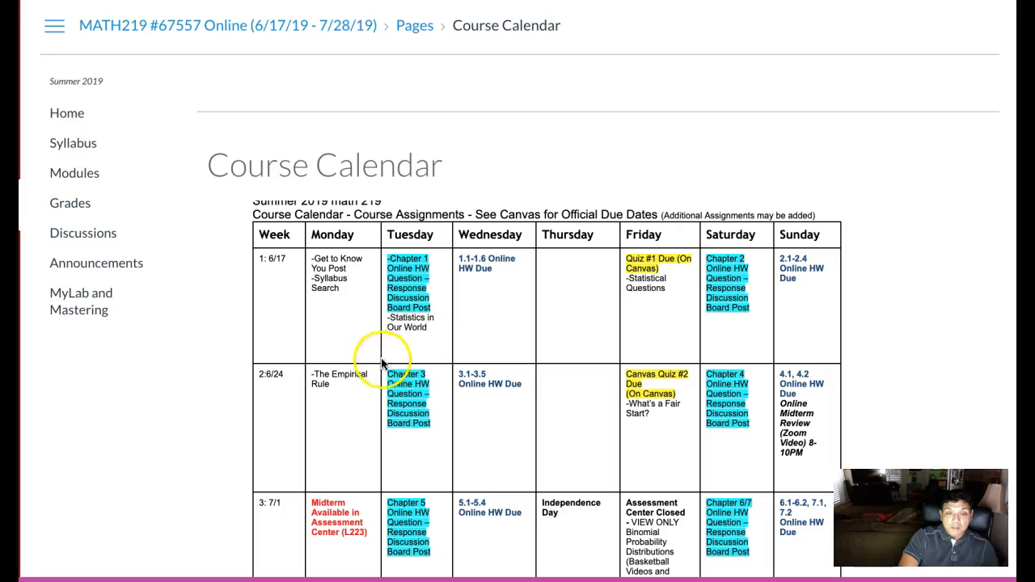
{"action": "mouse_move", "coordinate": [373, 304]}
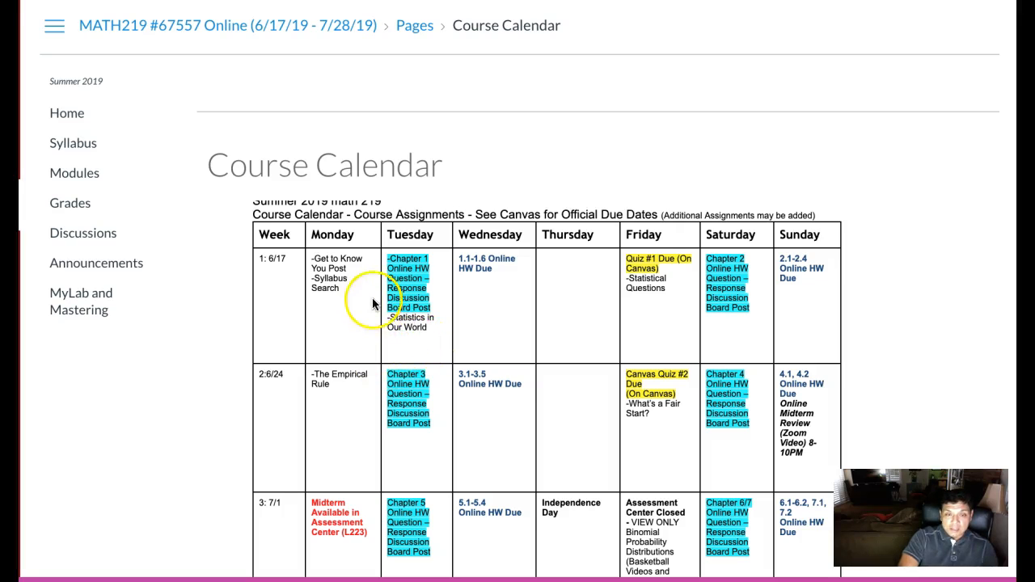
{"action": "mouse_move", "coordinate": [333, 266]}
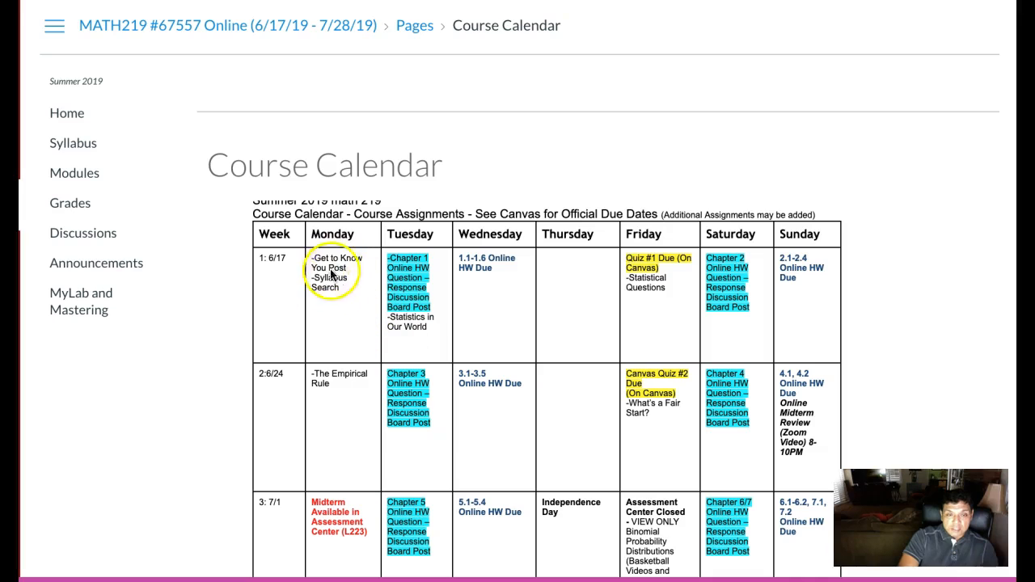
{"action": "mouse_move", "coordinate": [323, 302]}
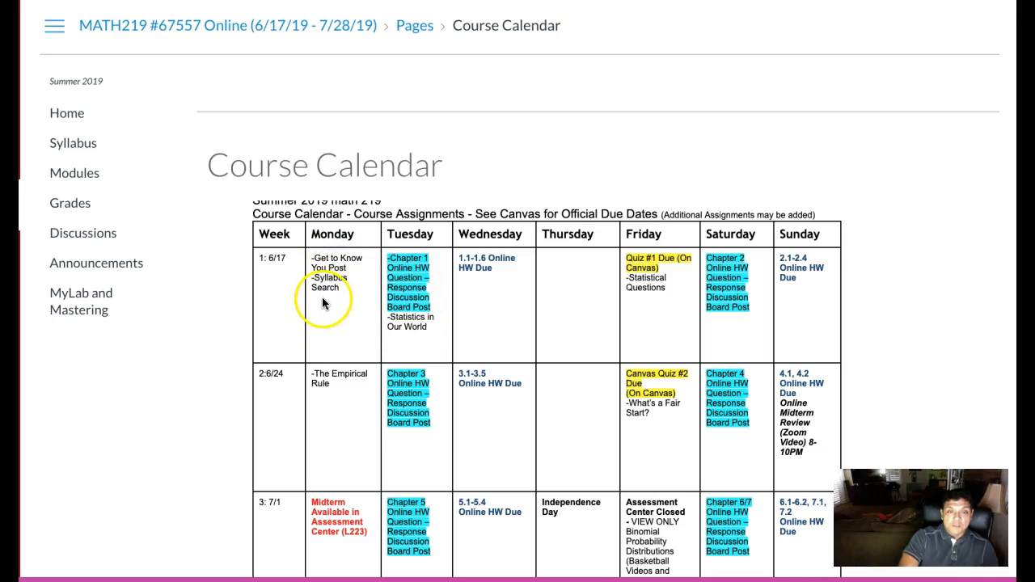
{"action": "mouse_move", "coordinate": [414, 332]}
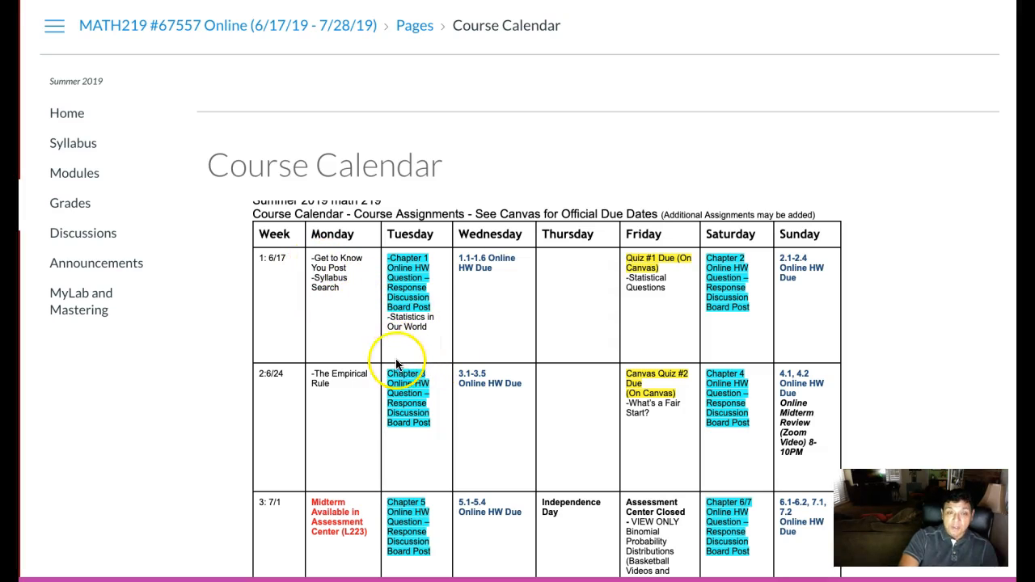
{"action": "mouse_move", "coordinate": [354, 317]}
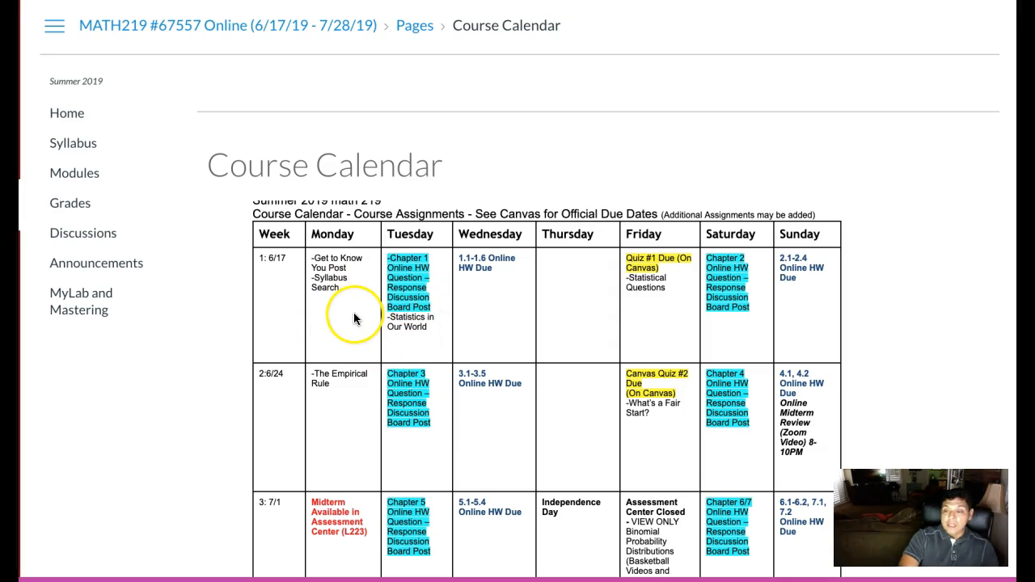
{"action": "mouse_move", "coordinate": [498, 285]}
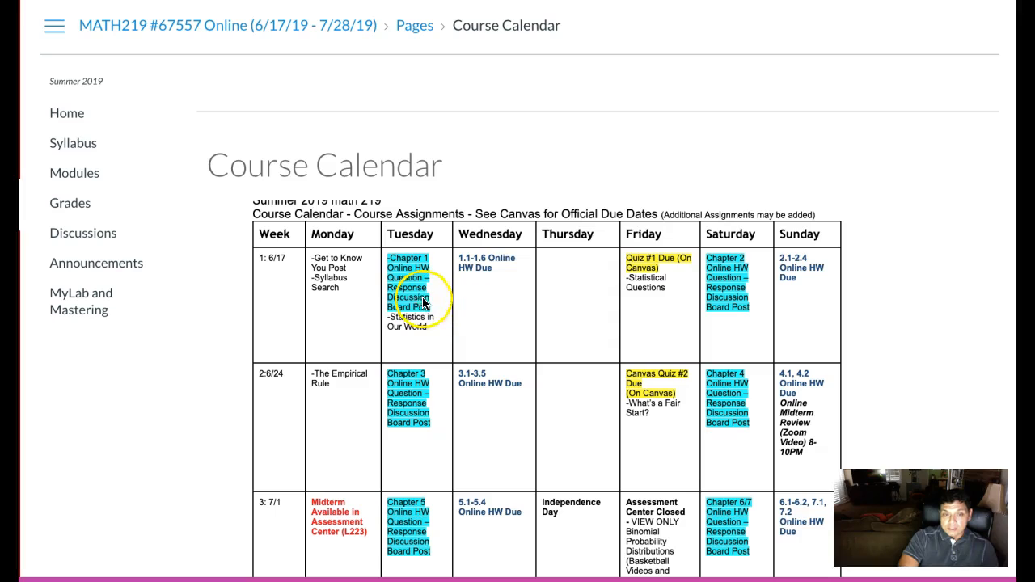
{"action": "mouse_move", "coordinate": [562, 278]}
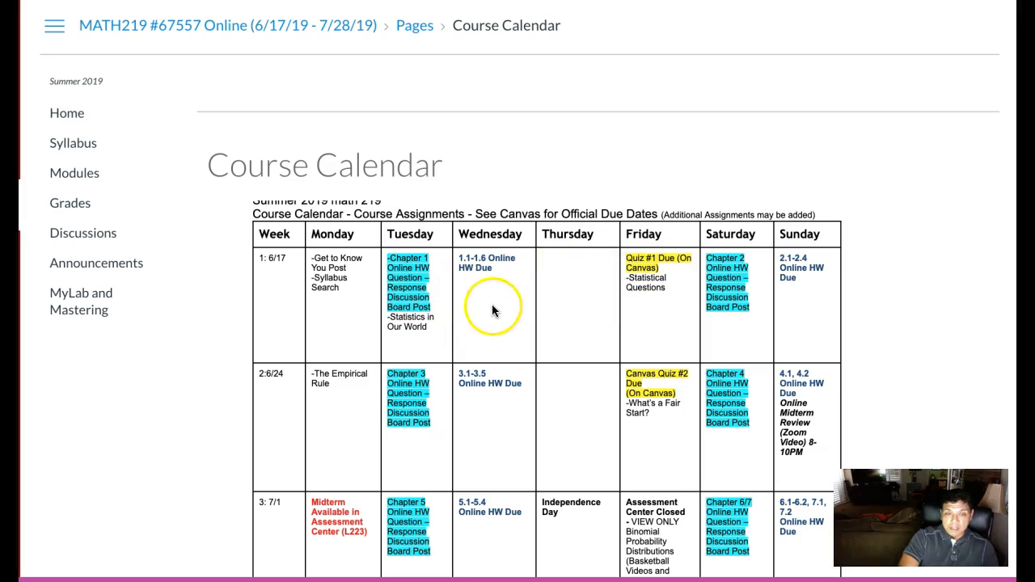
{"action": "mouse_move", "coordinate": [450, 316]}
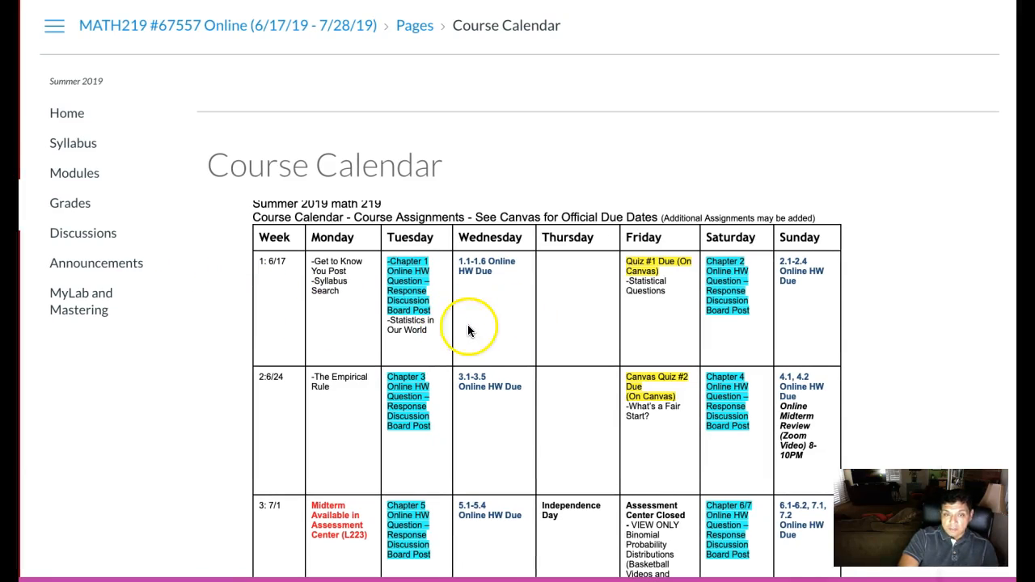
{"action": "mouse_move", "coordinate": [469, 325]}
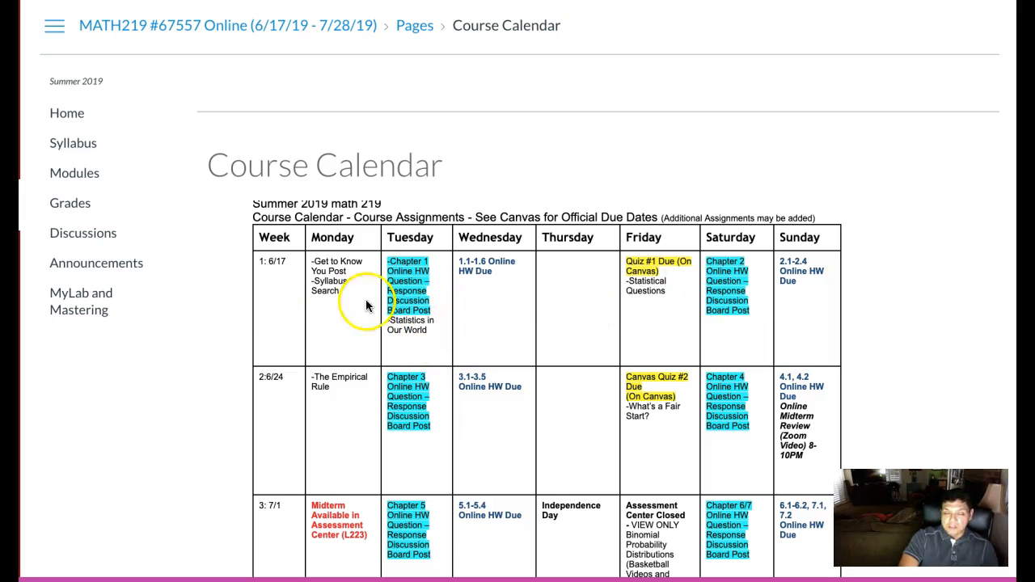
{"action": "mouse_move", "coordinate": [430, 346]}
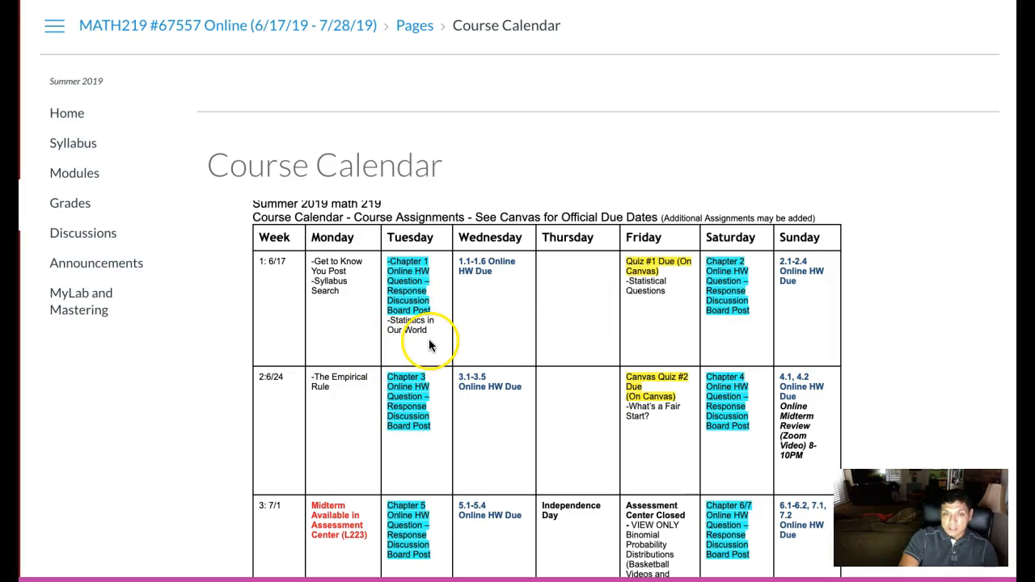
{"action": "mouse_move", "coordinate": [428, 353]}
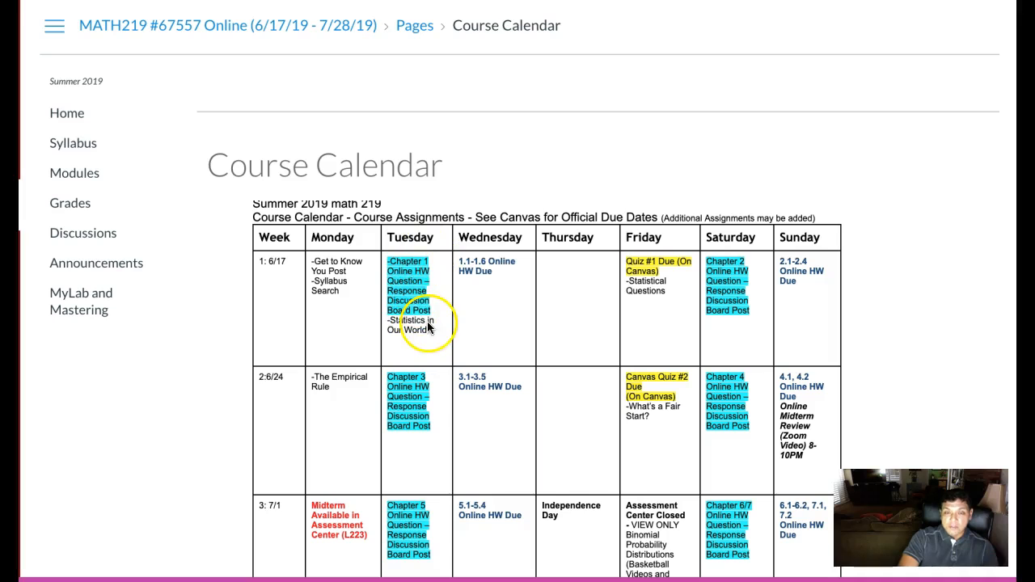
{"action": "mouse_move", "coordinate": [445, 347]}
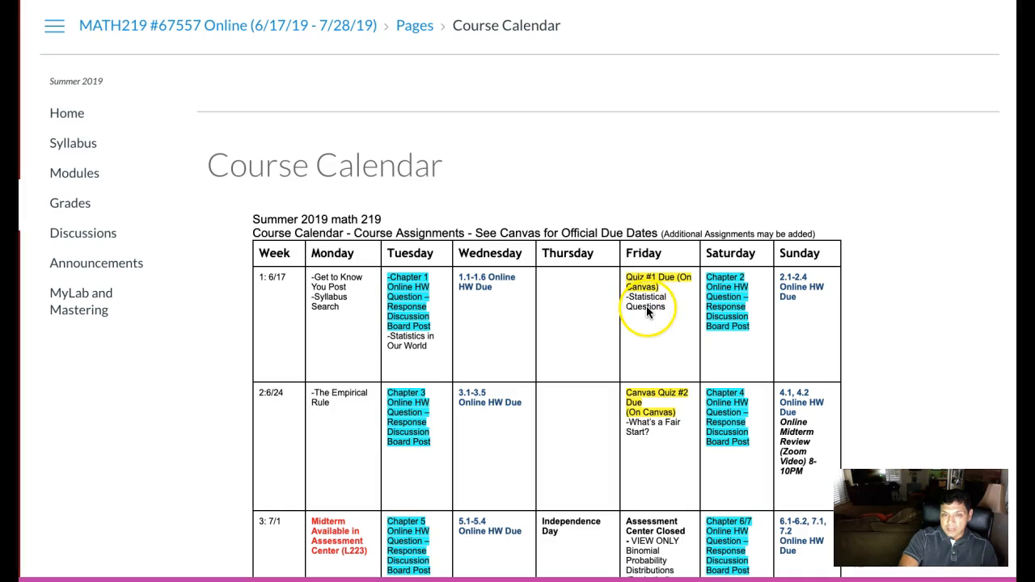
{"action": "mouse_move", "coordinate": [489, 315]}
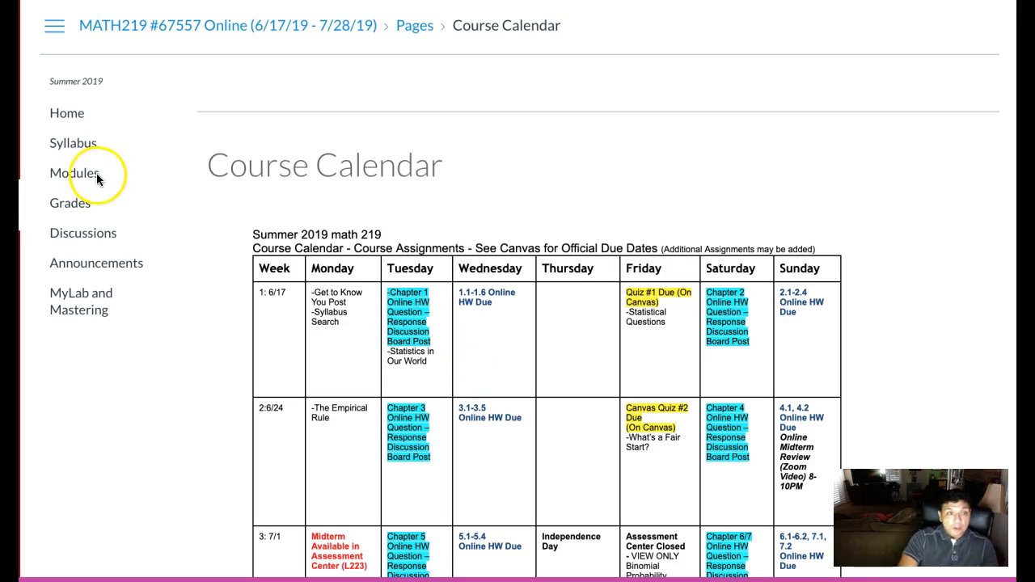
{"action": "mouse_move", "coordinate": [84, 233]}
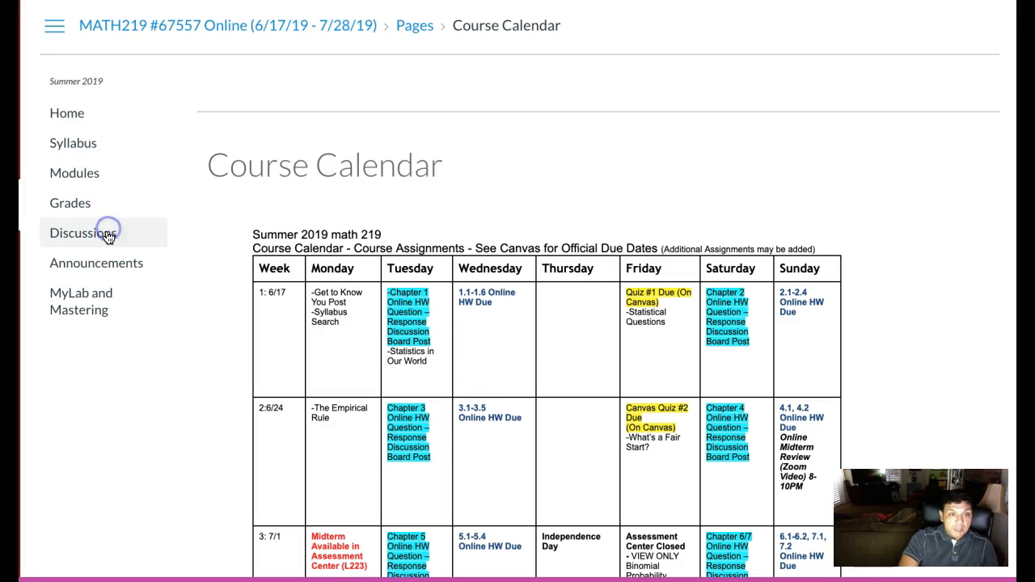
Return to the Discussions index and bring up the Chapter 1.1–1.6 homework discussion.
{"action": "left_click", "coordinate": [84, 232]}
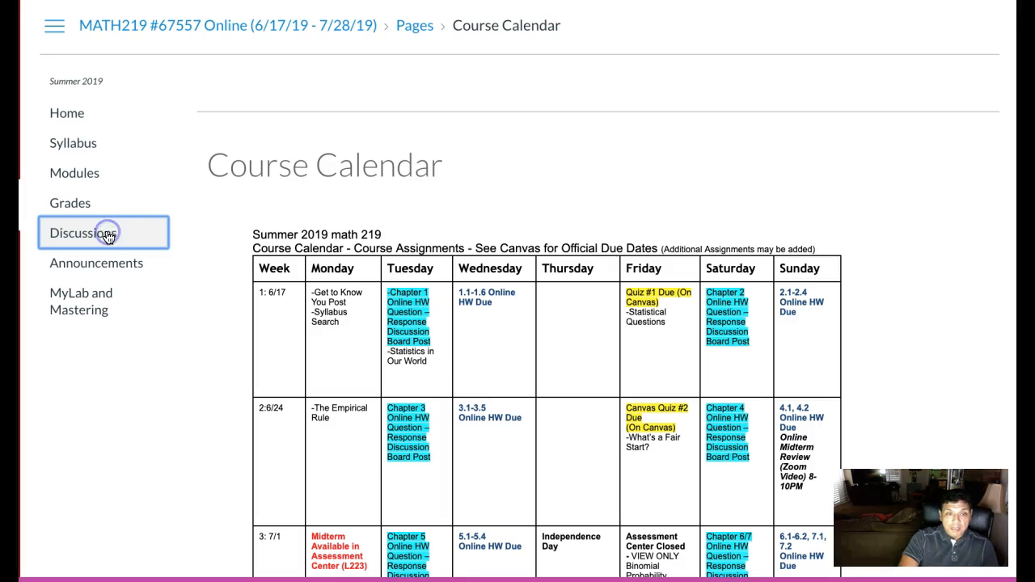
{"action": "left_click", "coordinate": [85, 233]}
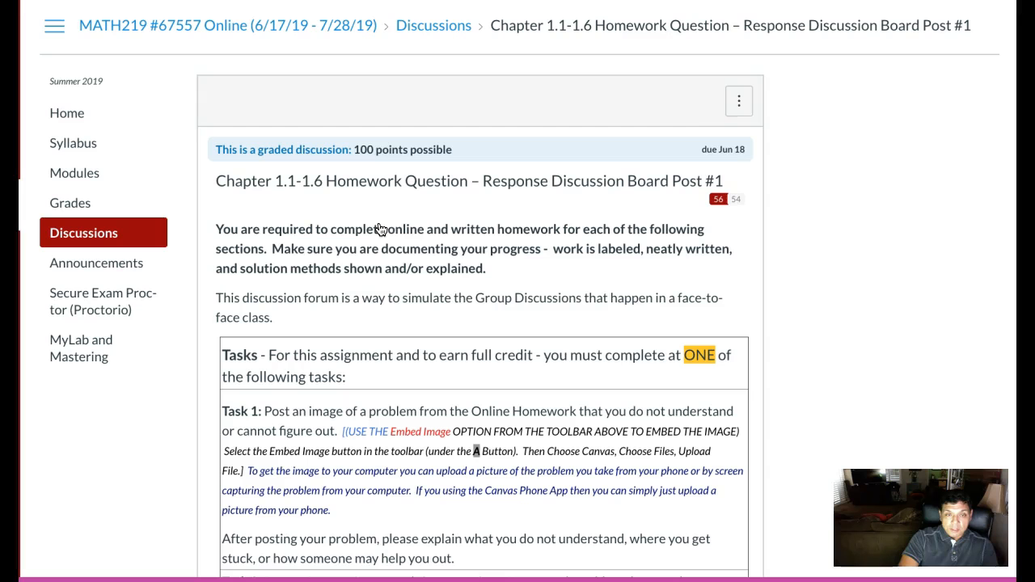
{"action": "scroll", "scroll_direction": "down", "scroll_amount": 3}
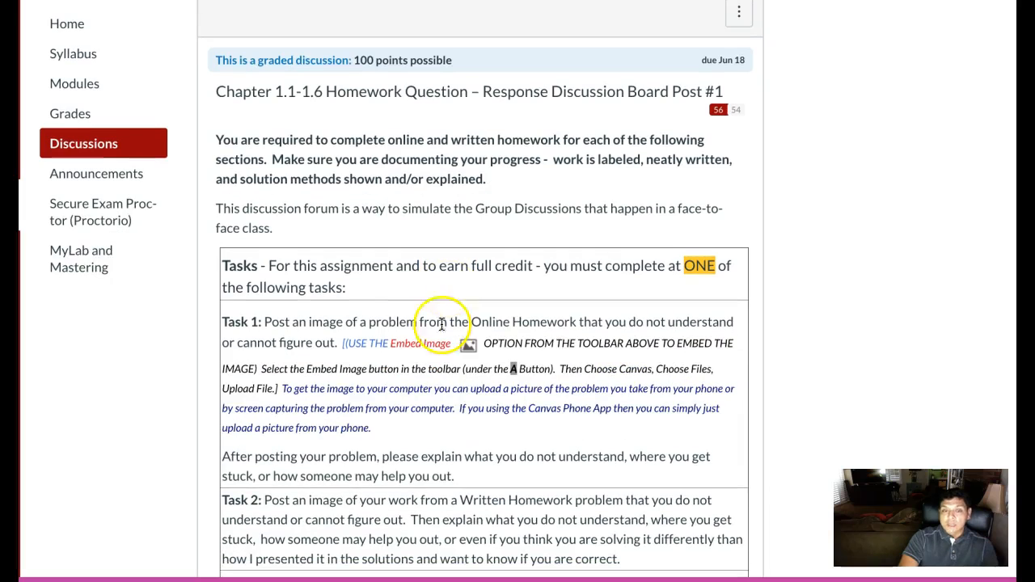
{"action": "scroll", "scroll_direction": "down", "scroll_amount": 3}
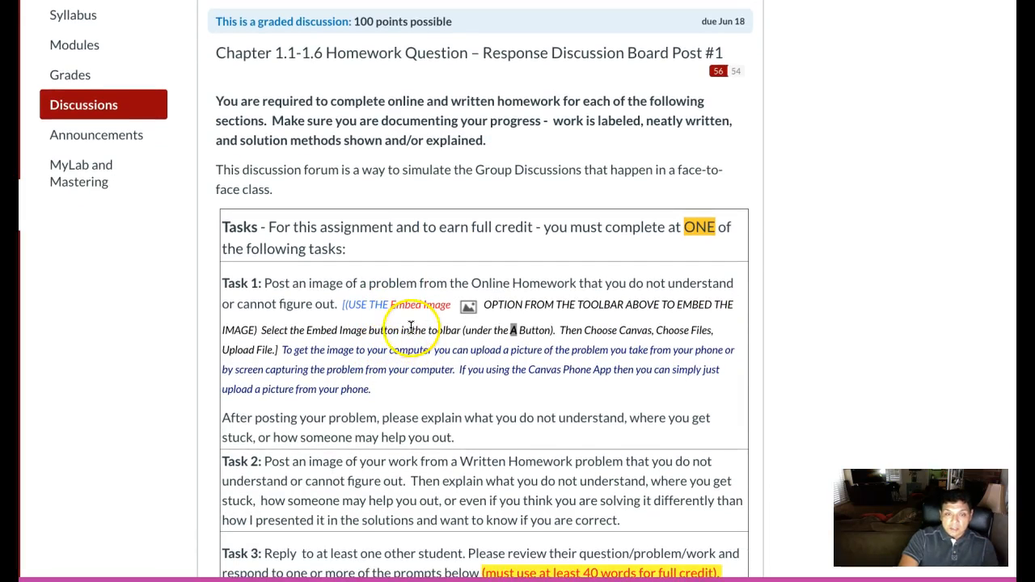
{"action": "scroll", "scroll_direction": "down", "scroll_amount": 3}
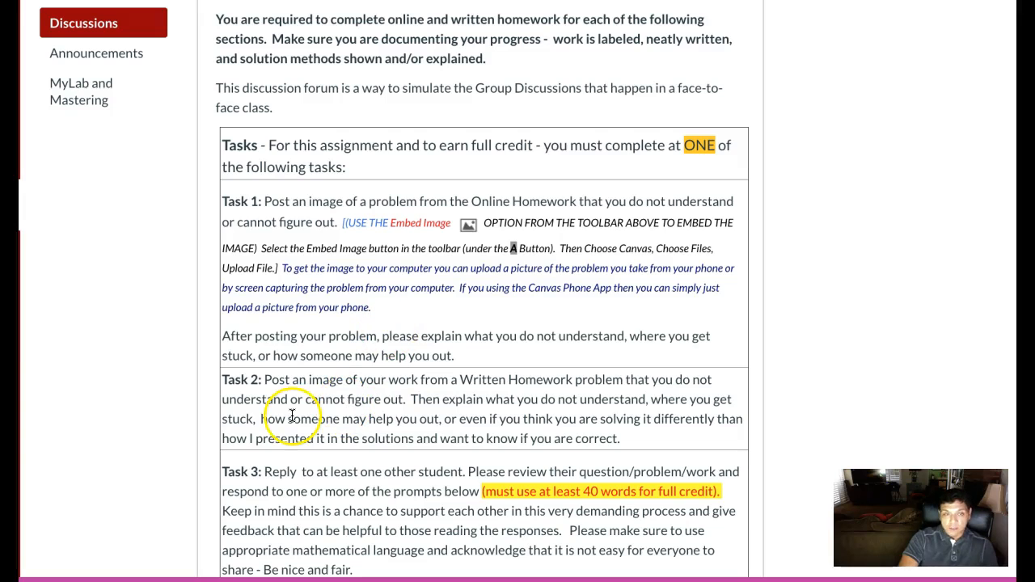
{"action": "mouse_move", "coordinate": [427, 321]}
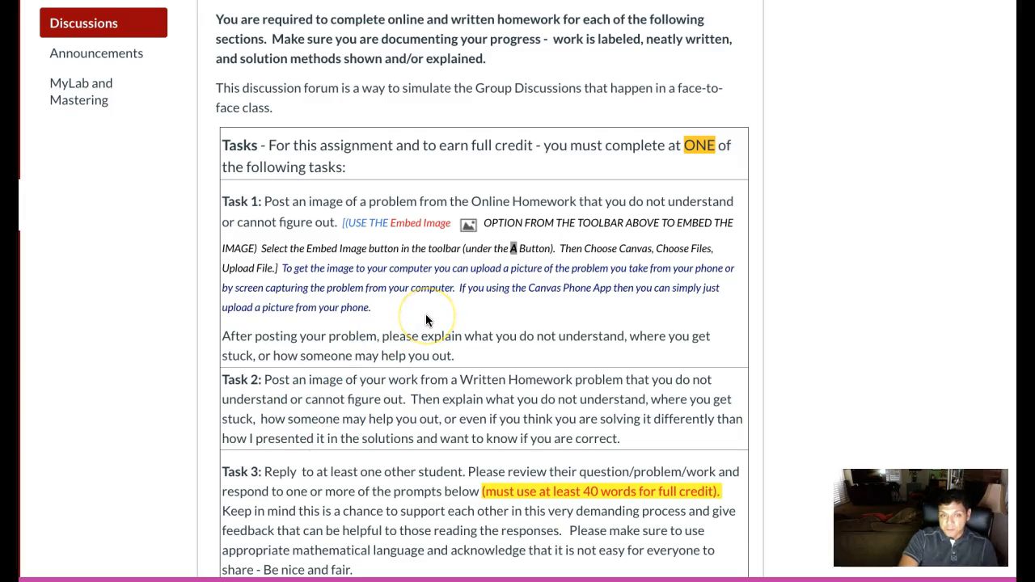
Scroll through the Chapter 1.1–1.6 homework discussion instructions.
{"action": "scroll", "scroll_direction": "down", "scroll_amount": 3}
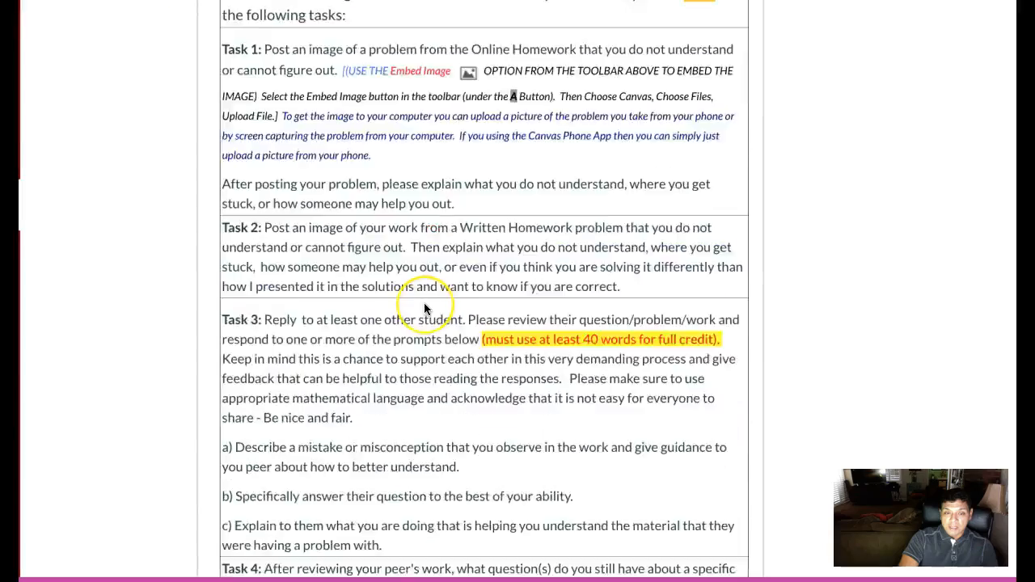
{"action": "scroll", "scroll_direction": "down", "scroll_amount": 3}
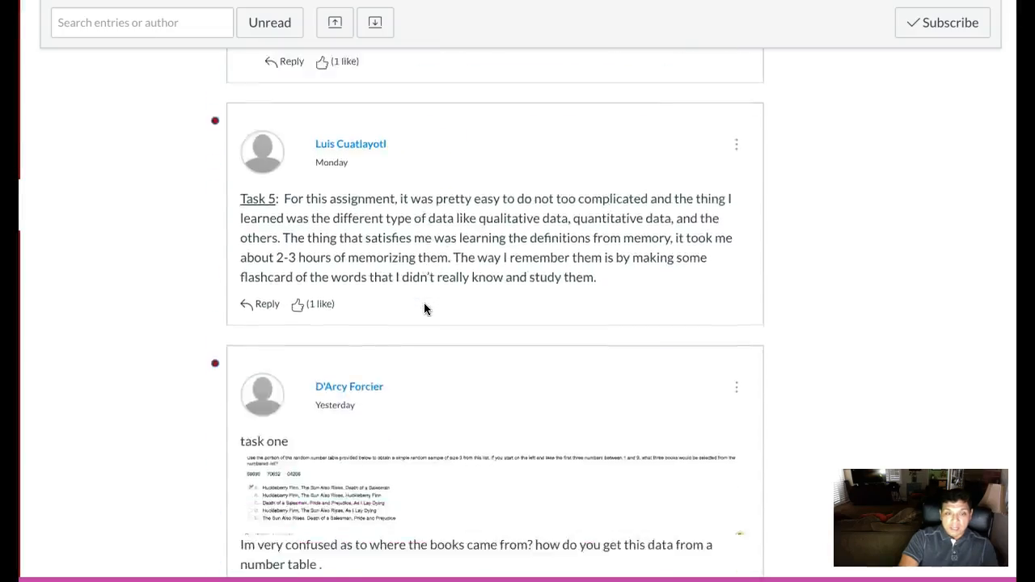
{"action": "scroll", "scroll_direction": "down", "scroll_amount": 3}
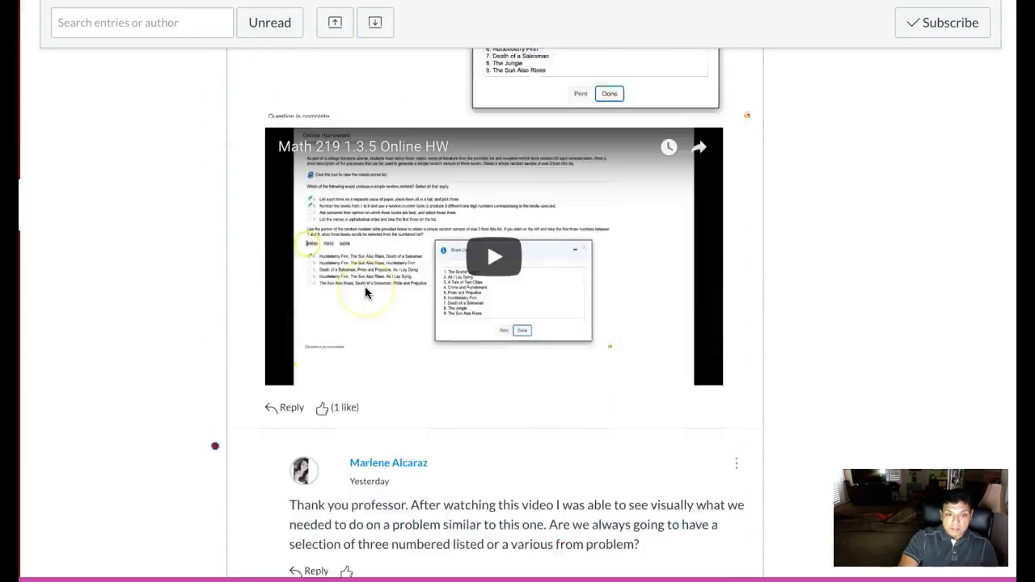
{"action": "scroll", "scroll_direction": "down", "scroll_amount": 3}
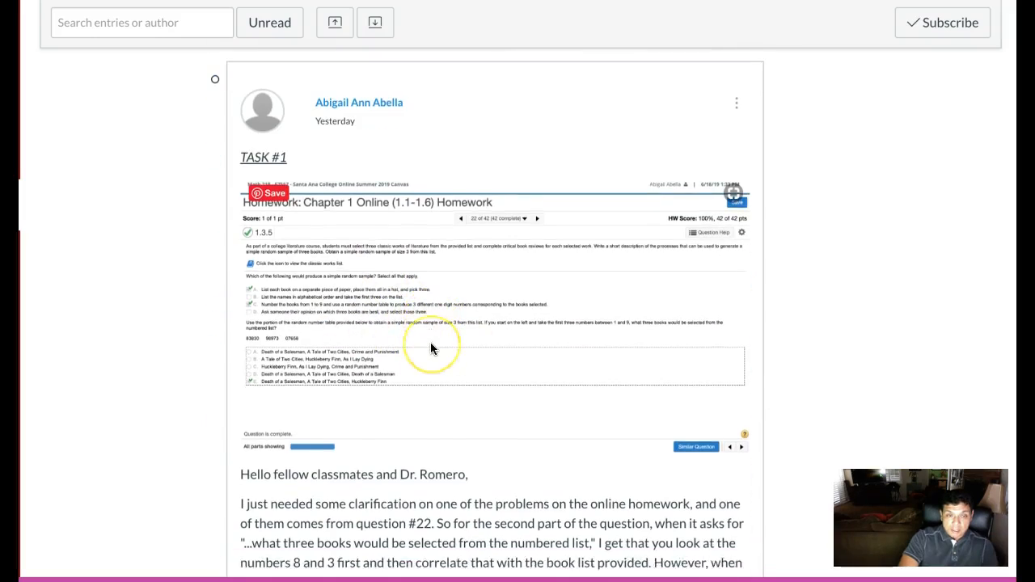
{"action": "scroll", "scroll_direction": "down", "scroll_amount": 3}
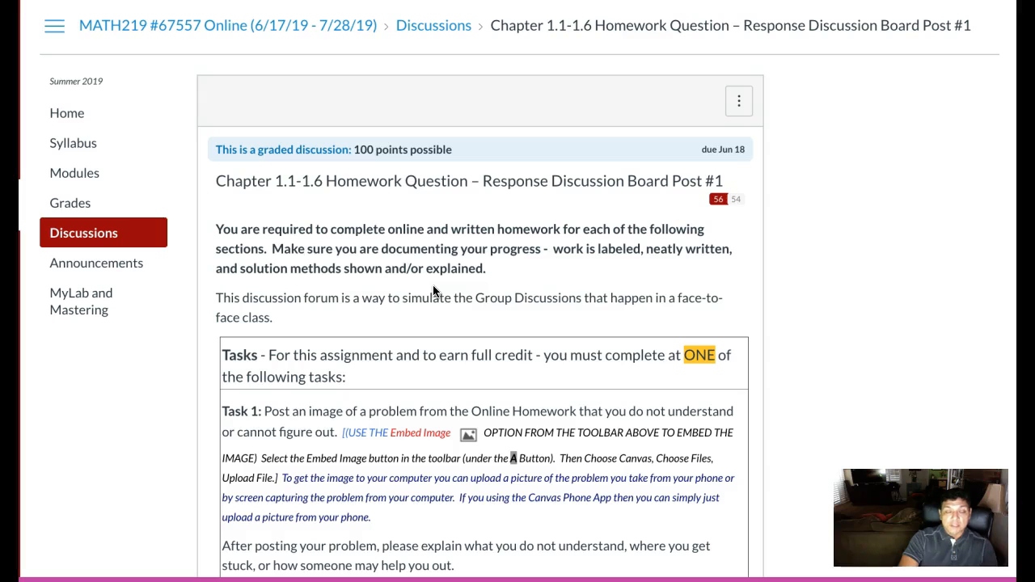
{"action": "mouse_move", "coordinate": [84, 197]}
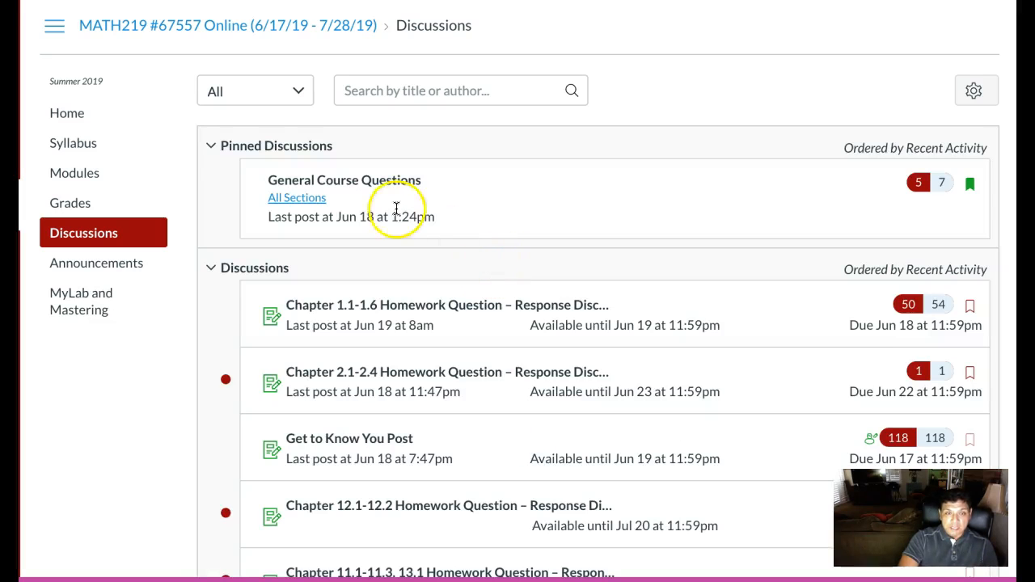
View the General Course Questions discussion and scroll through its posting guidelines.
{"action": "left_click", "coordinate": [342, 179]}
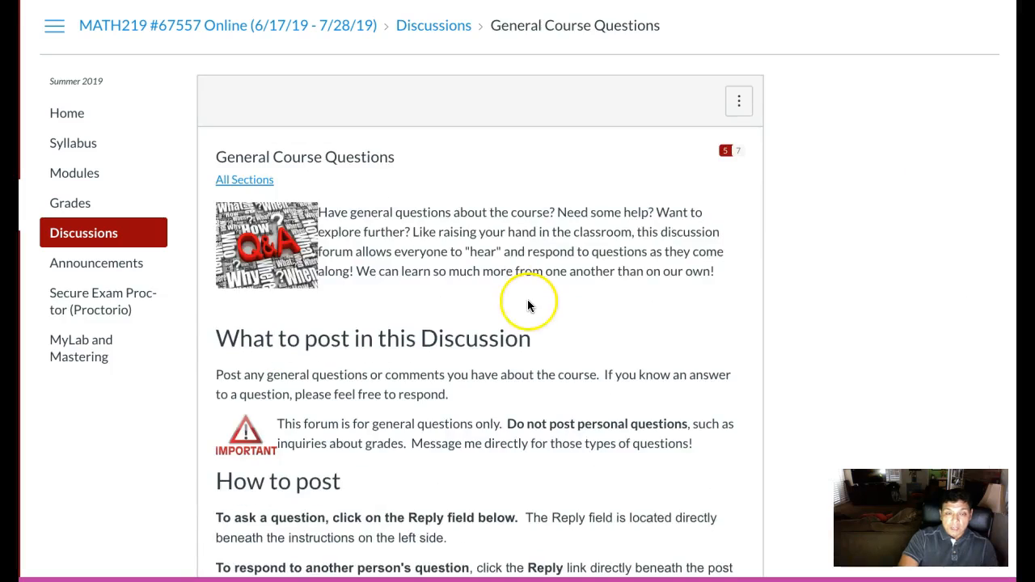
{"action": "scroll", "scroll_direction": "down", "scroll_amount": 3}
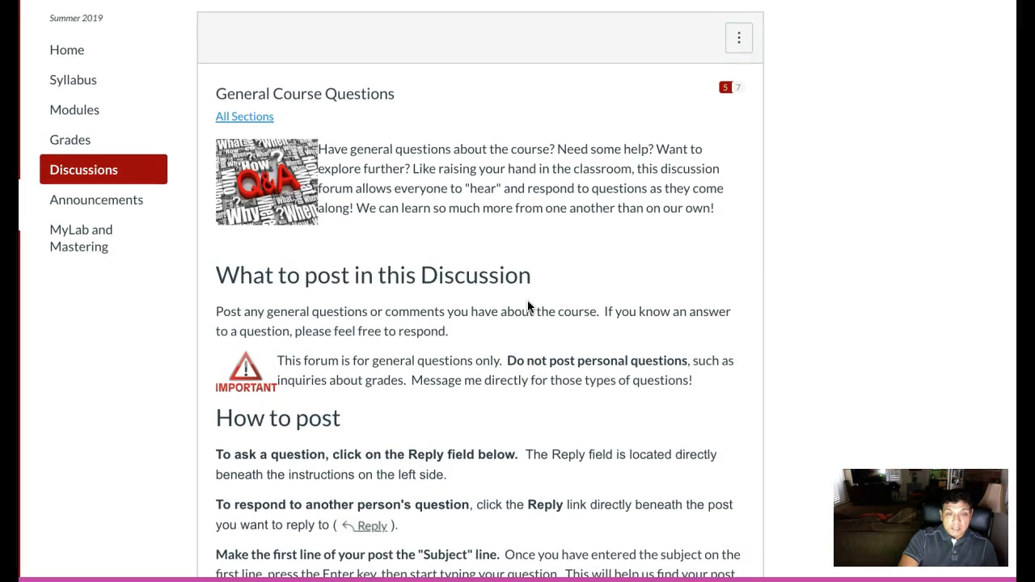
{"action": "scroll", "scroll_direction": "down", "scroll_amount": 3}
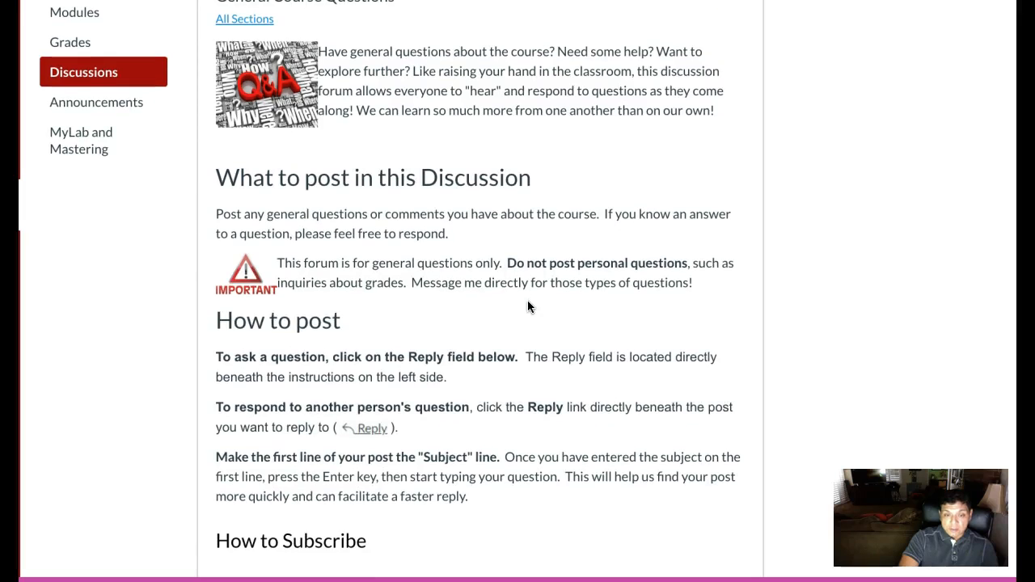
{"action": "scroll", "scroll_direction": "down", "scroll_amount": 3}
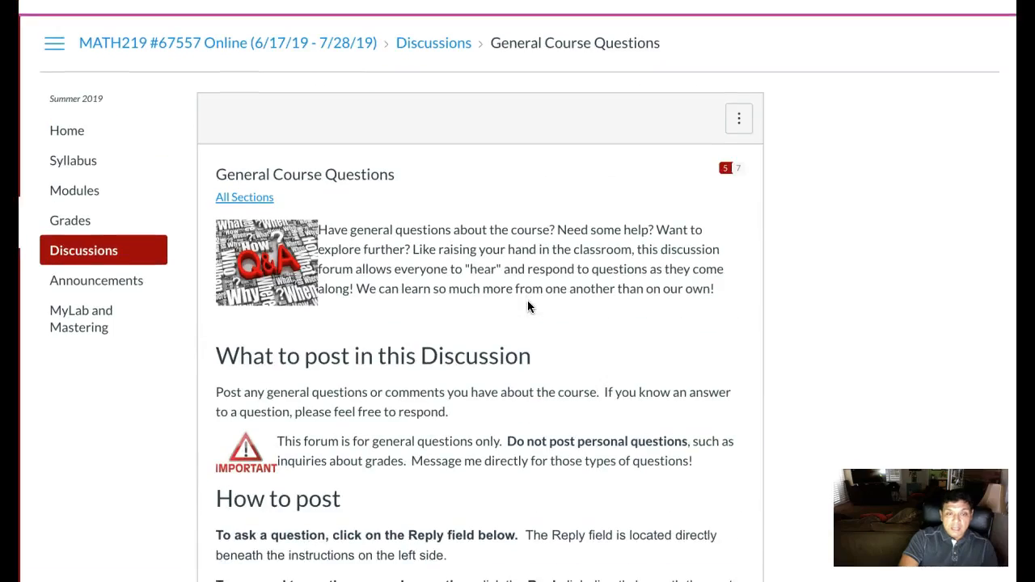
{"action": "scroll", "scroll_direction": "down", "scroll_amount": 3}
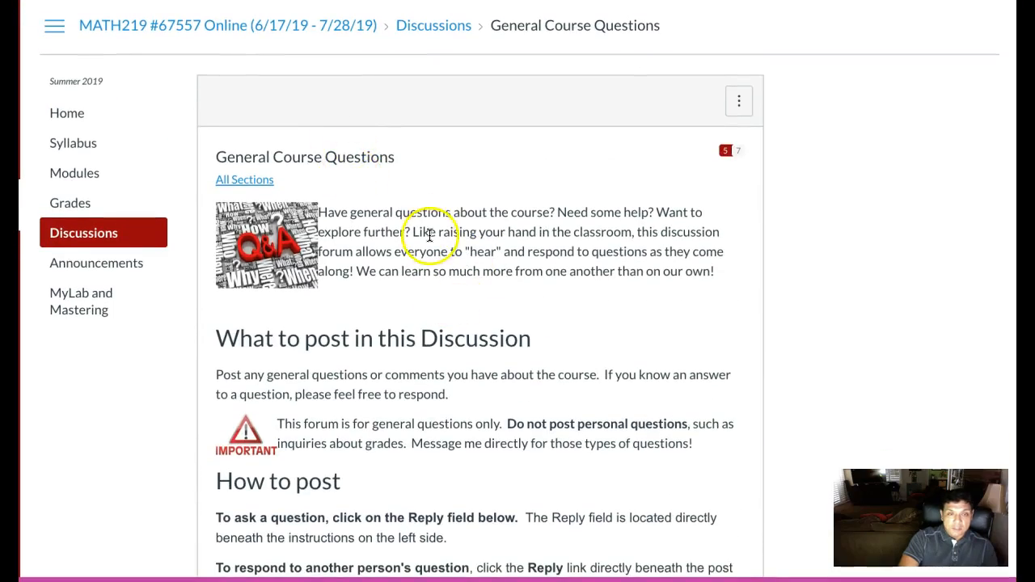
{"action": "scroll", "scroll_direction": "down", "scroll_amount": 3}
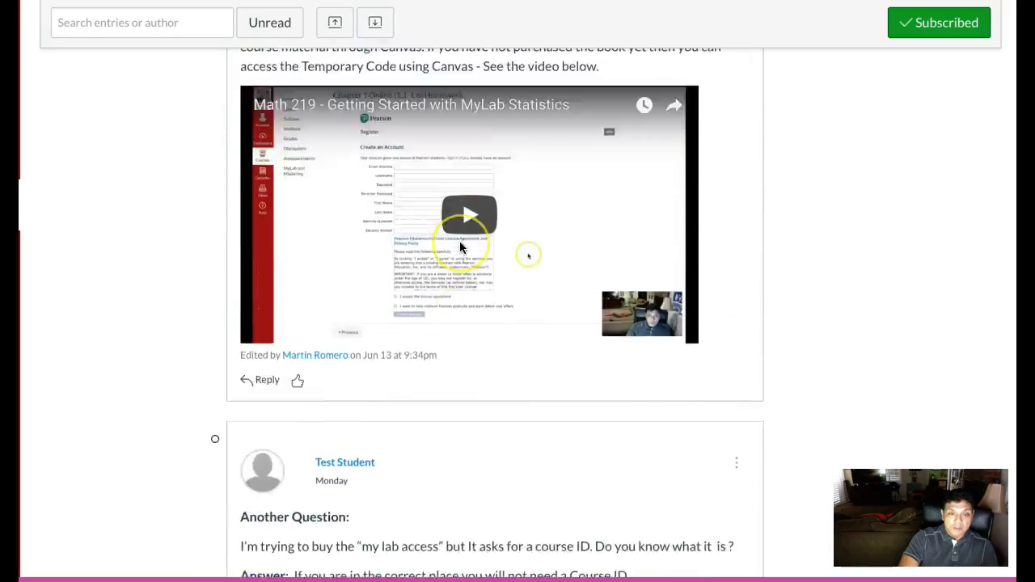
{"action": "scroll", "scroll_direction": "down", "scroll_amount": 3}
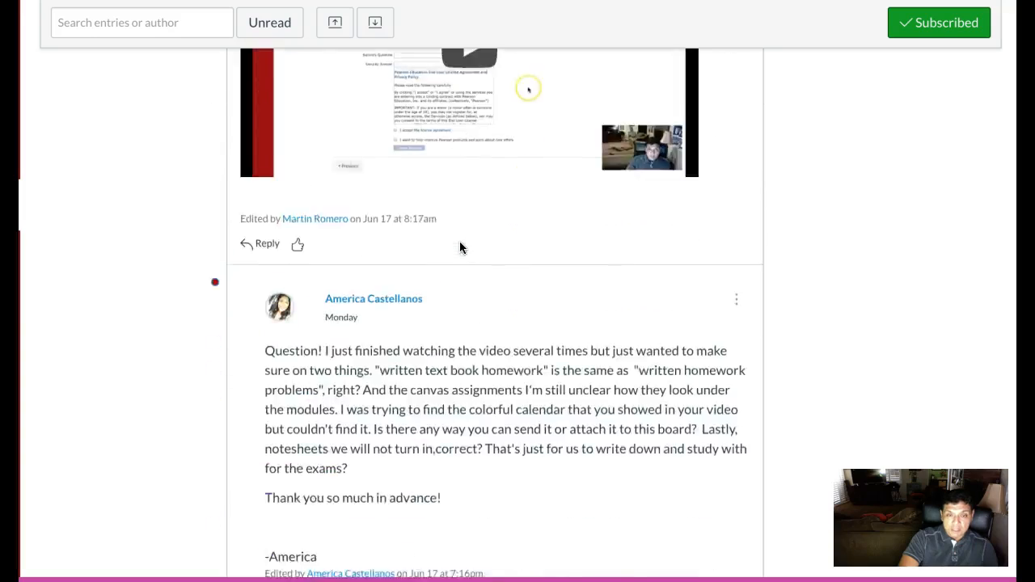
{"action": "scroll", "scroll_direction": "down", "scroll_amount": 3}
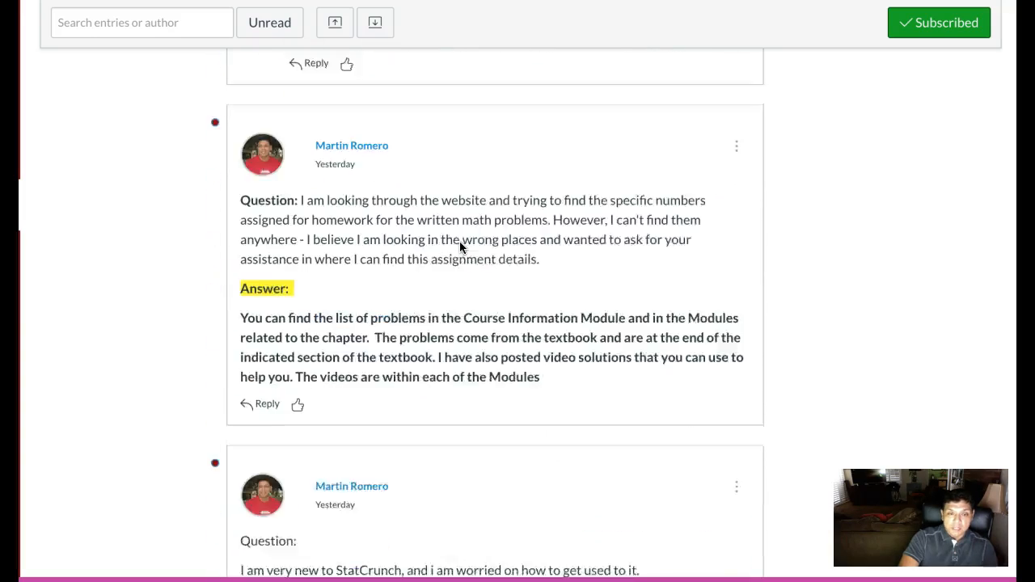
{"action": "scroll", "scroll_direction": "down", "scroll_amount": 3}
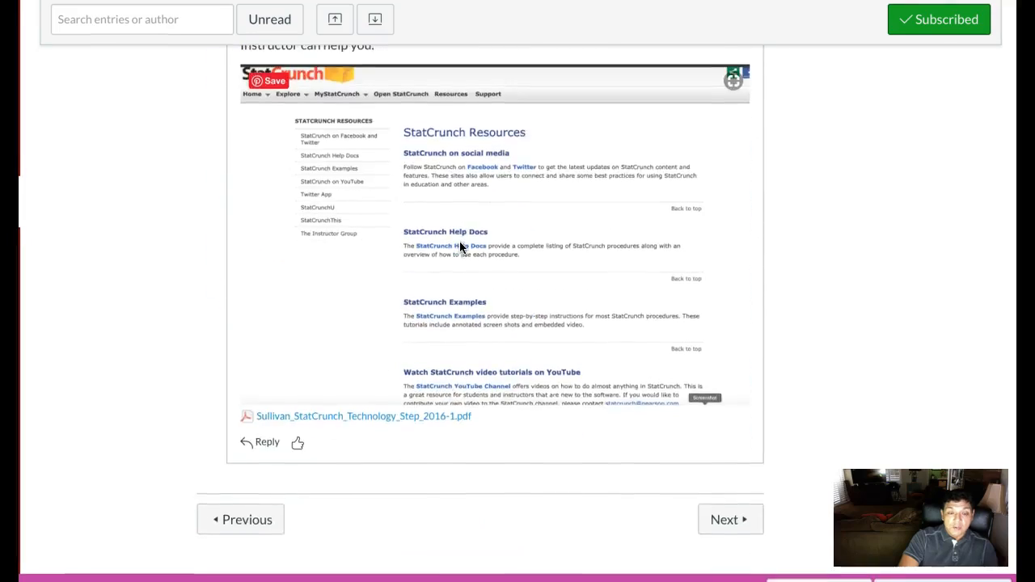
{"action": "scroll", "scroll_direction": "down", "scroll_amount": 3}
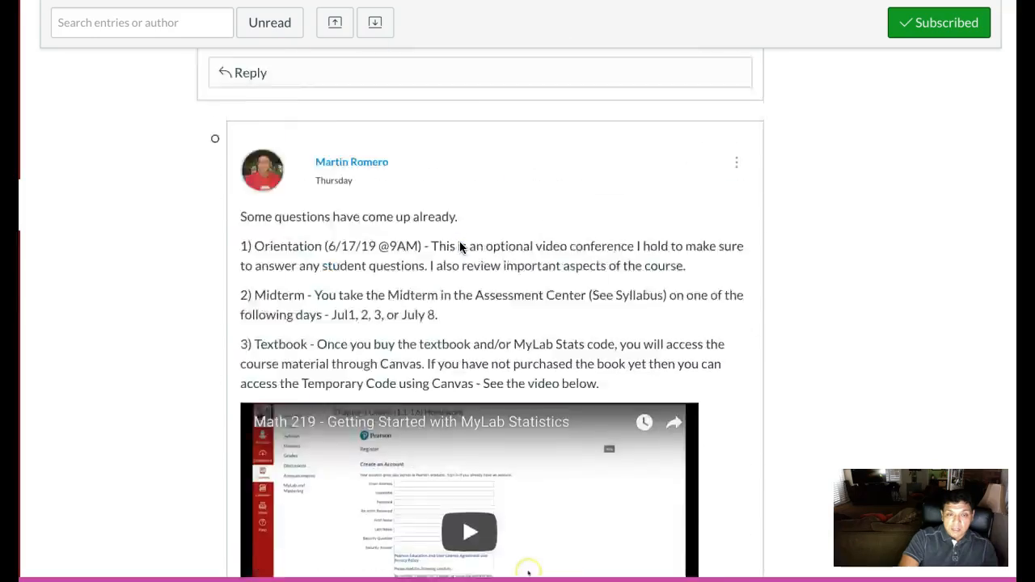